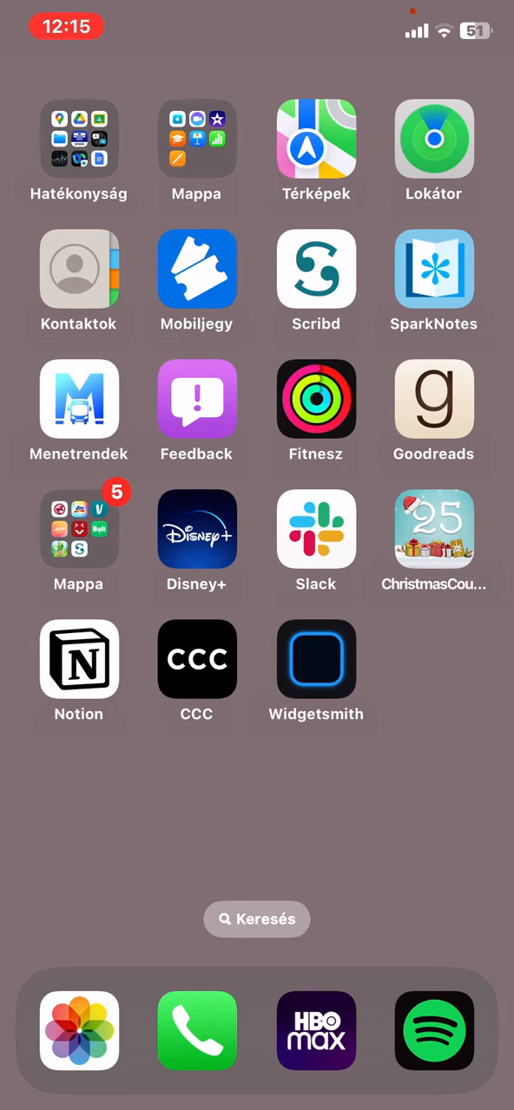
Launch Widgetsmith from the Home Screen to show its widget list
{"action": "left_click", "coordinate": [315, 659]}
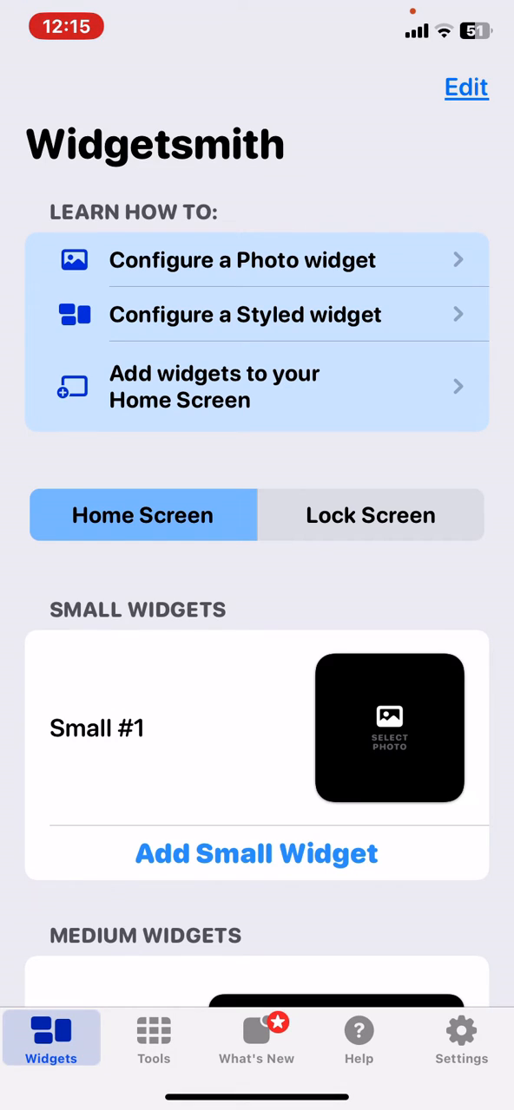
Go to Settings, Default Widget Settings, then Time Format, showing System Setting checked
{"action": "left_click", "coordinate": [461, 1038]}
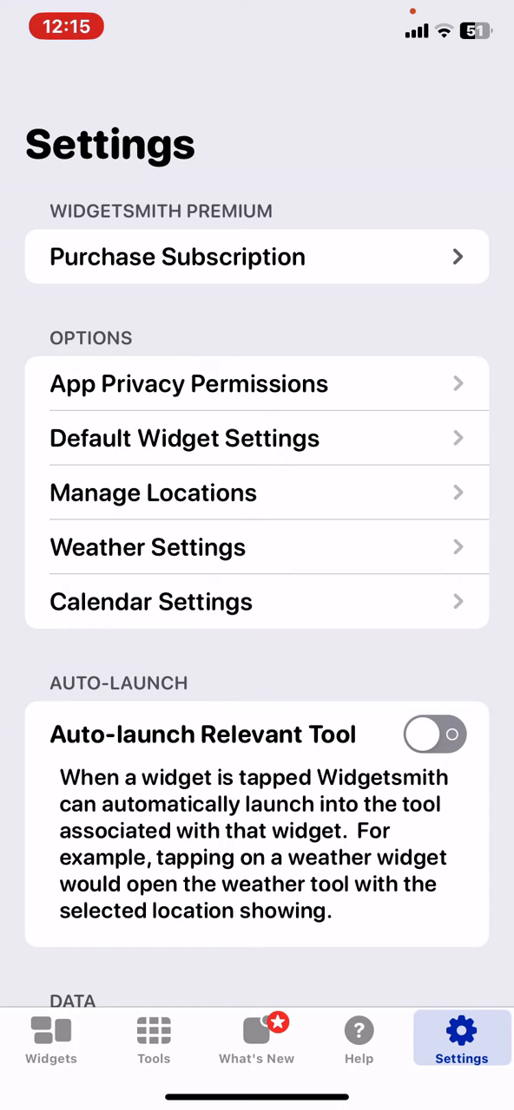
{"action": "left_click", "coordinate": [184, 439]}
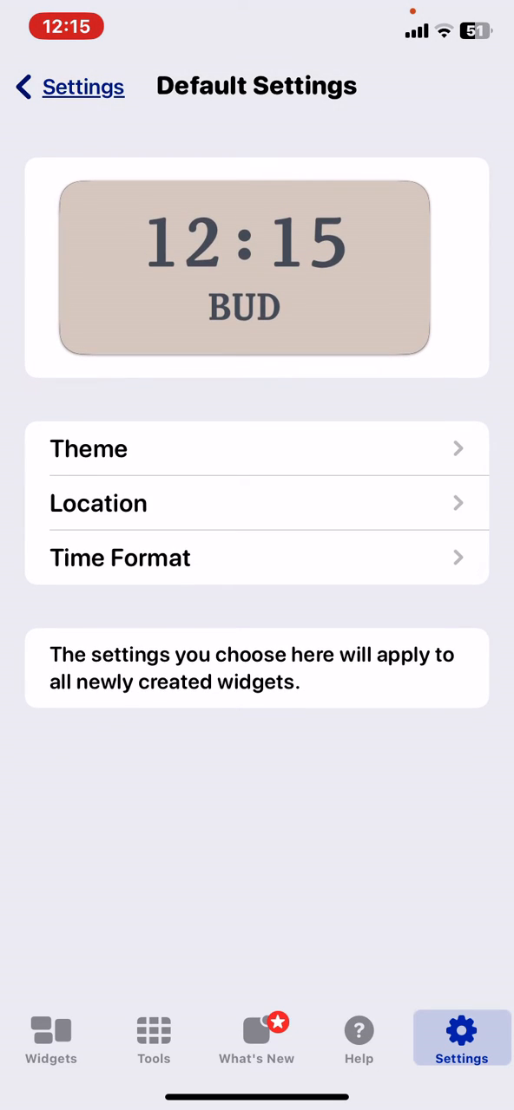
{"action": "left_click", "coordinate": [120, 558]}
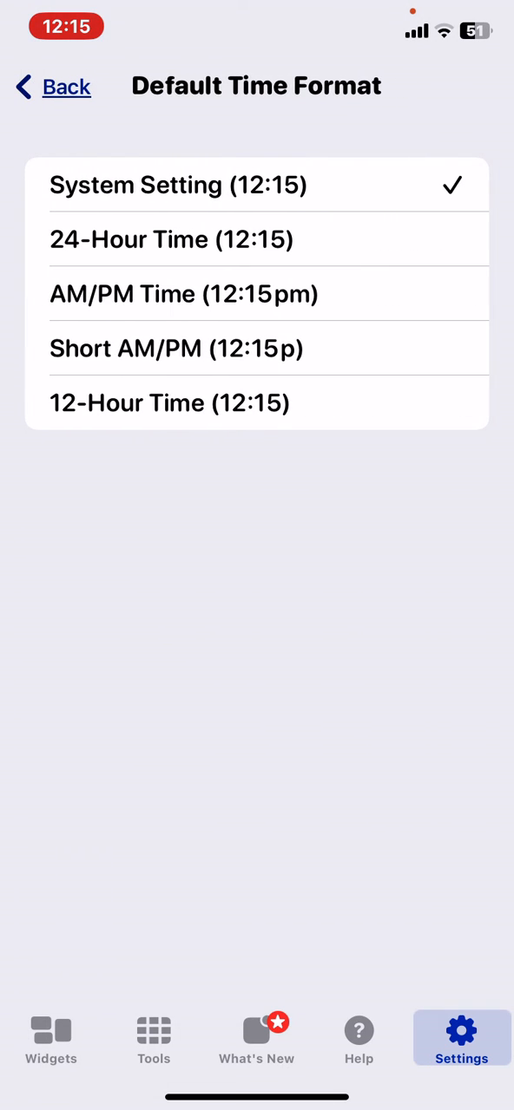